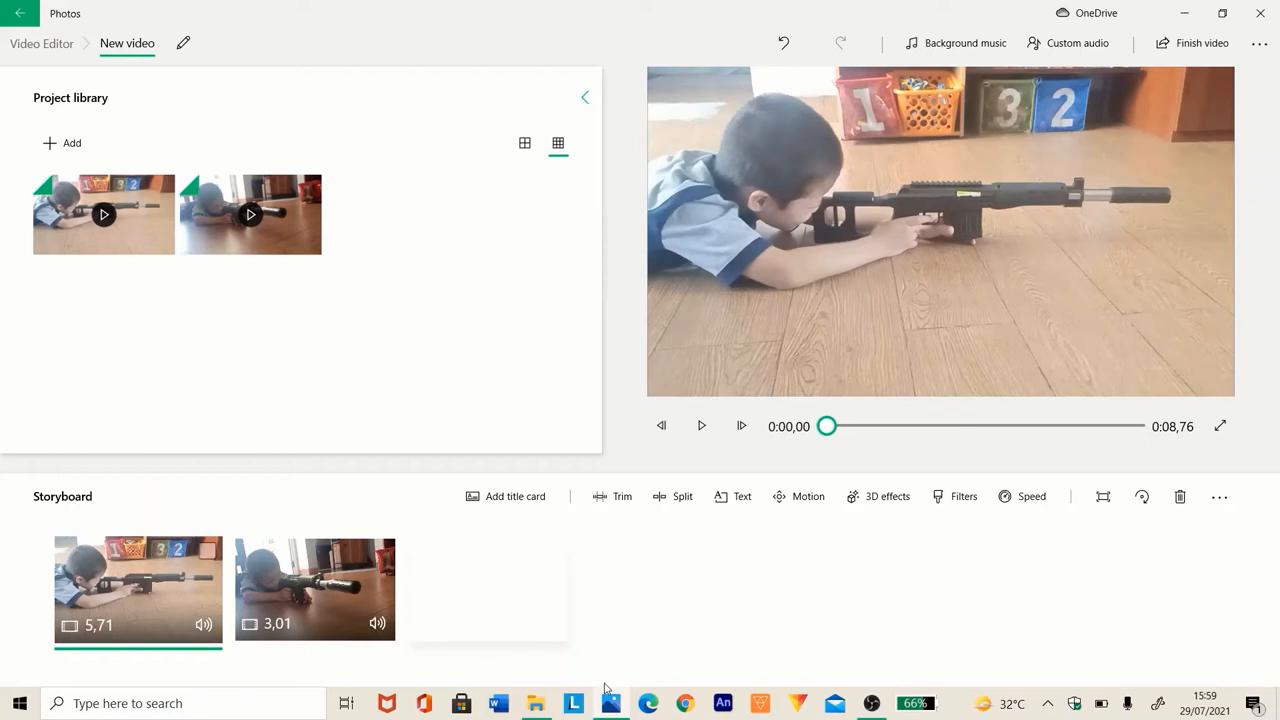
mouse_move(346, 703)
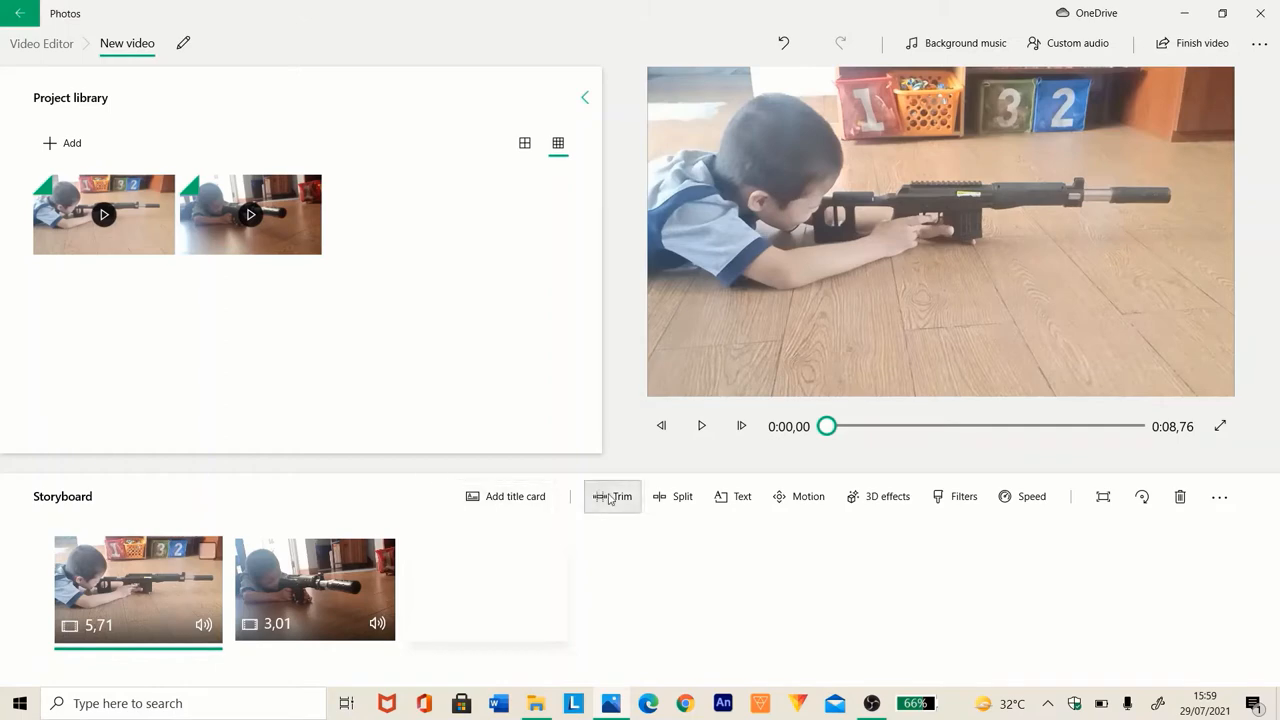
mouse_move(742, 496)
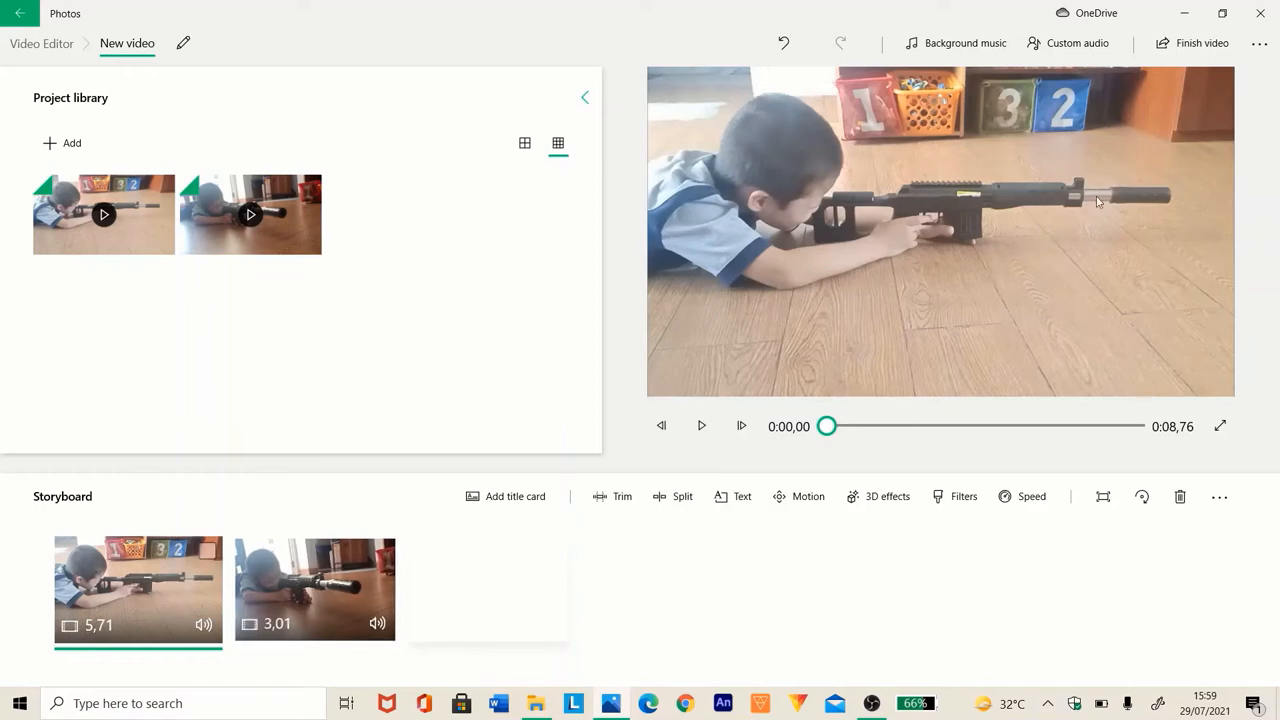
mouse_move(878, 221)
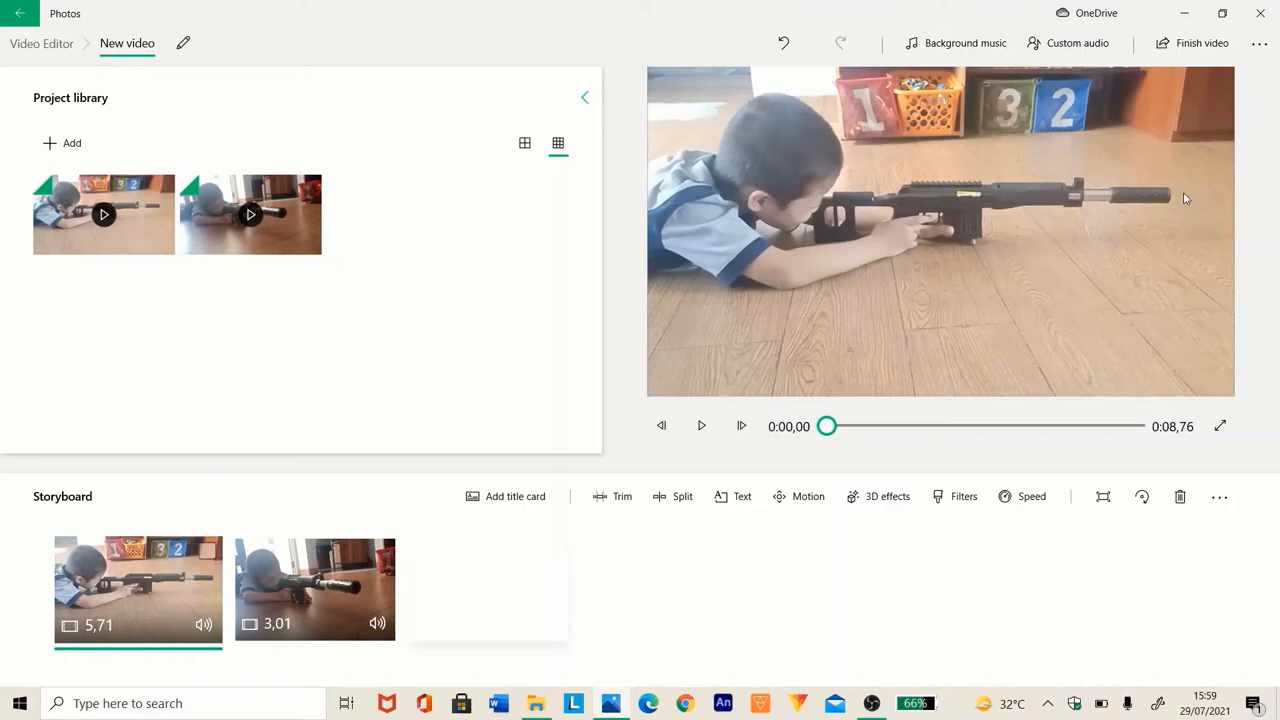
mouse_move(248, 668)
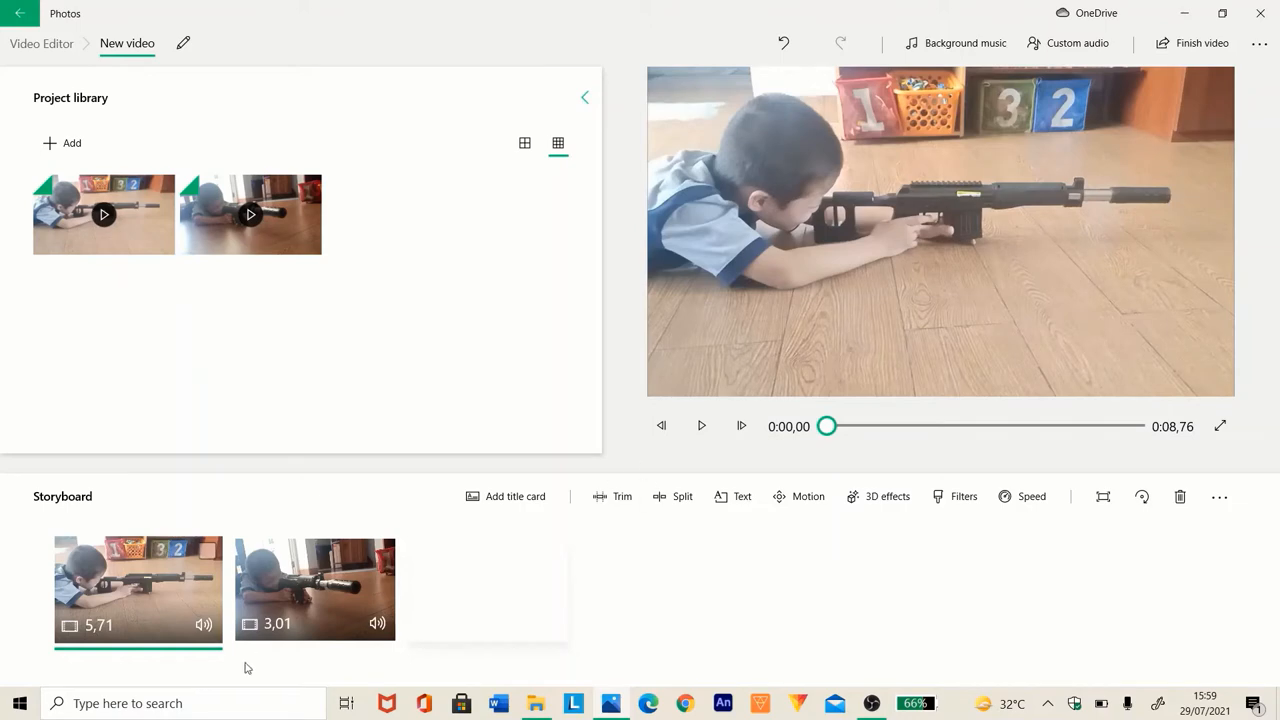
Preview the second clip, then return to the first clip on the storyboard.
click(314, 589)
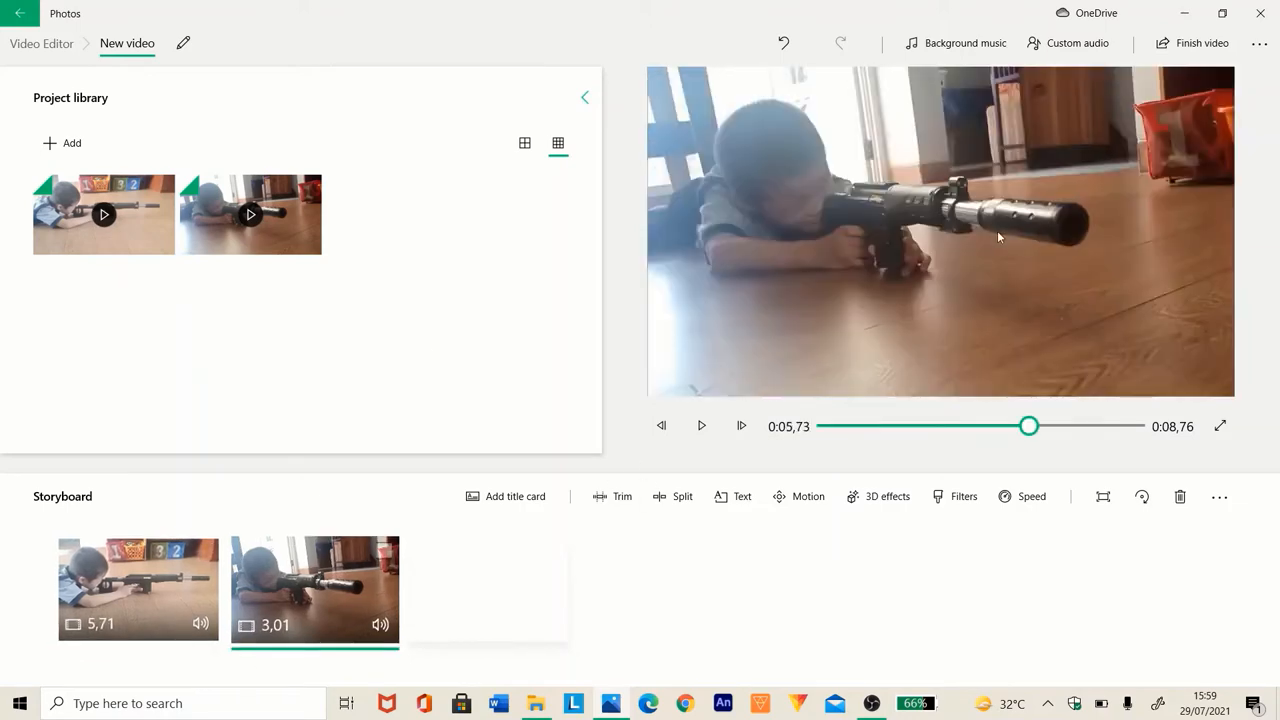
click(138, 589)
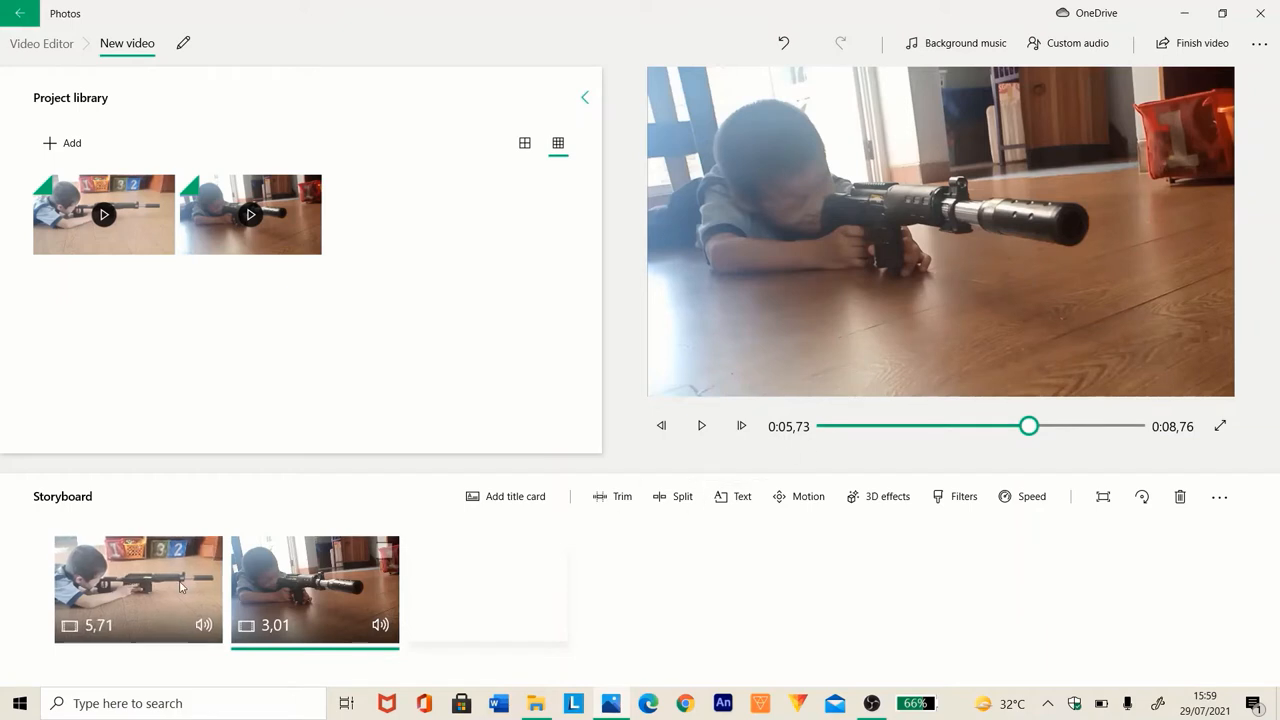
click(137, 589)
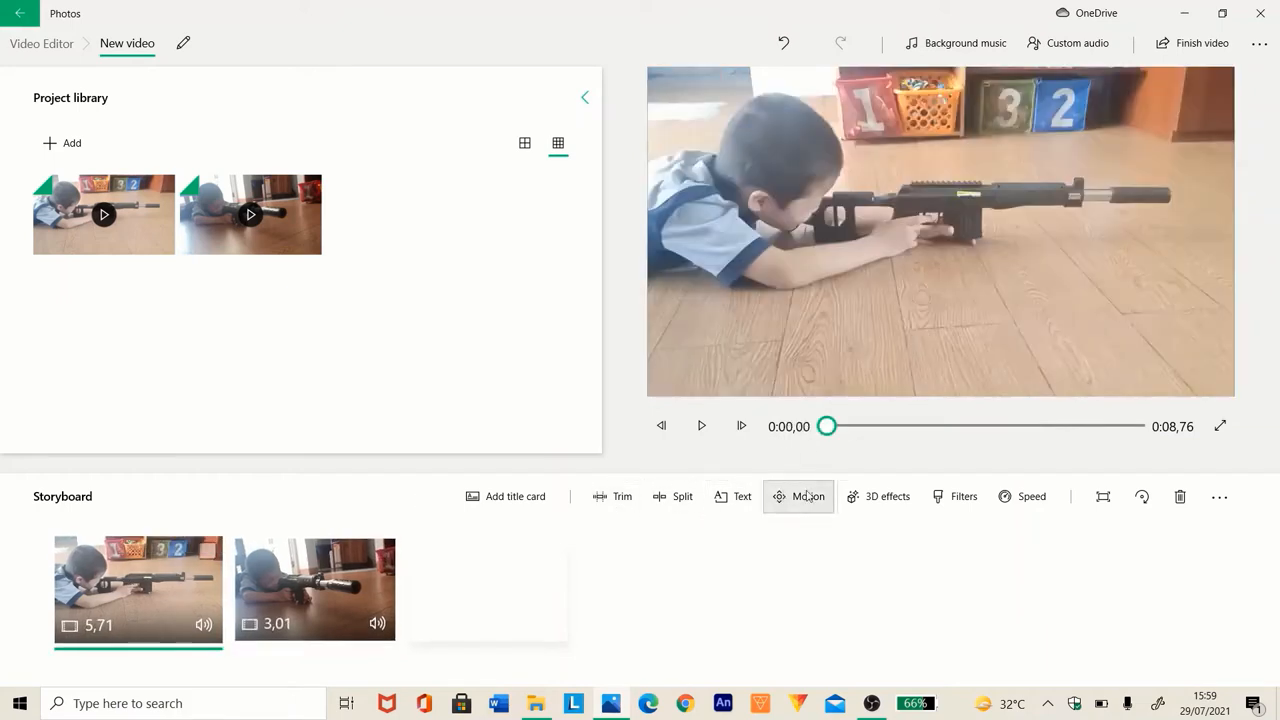
mouse_move(887, 496)
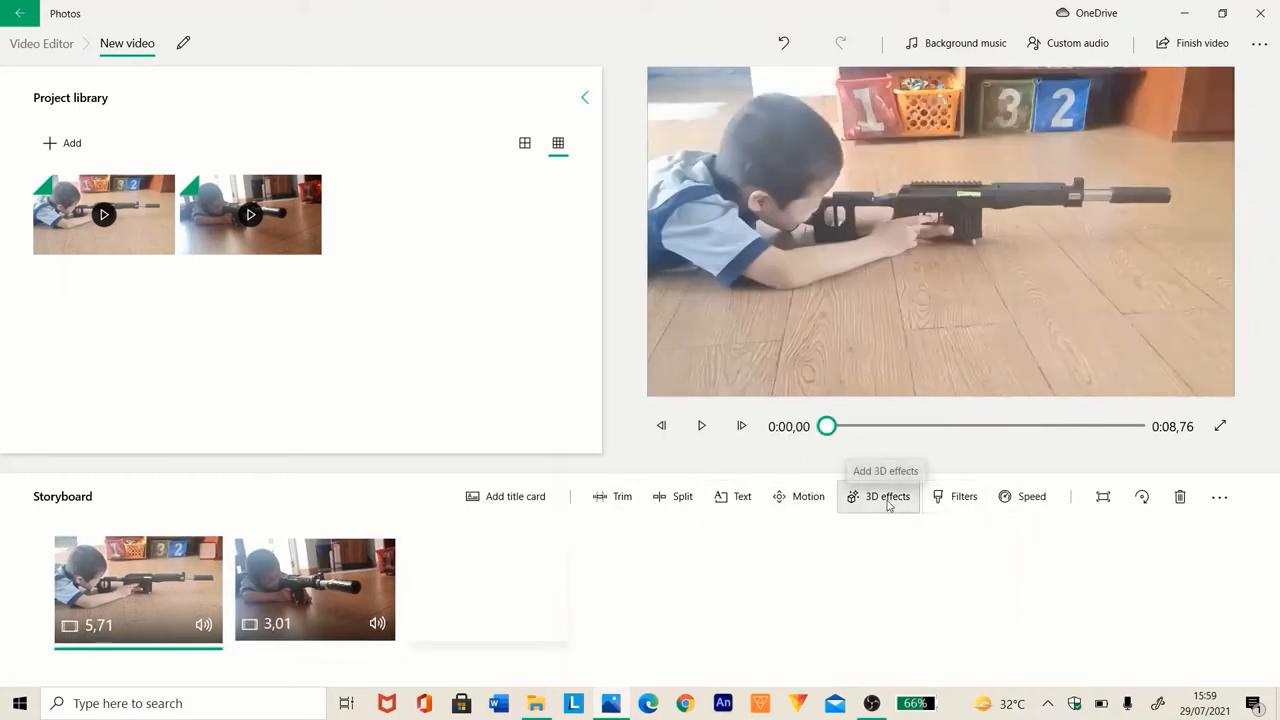
mouse_move(886, 496)
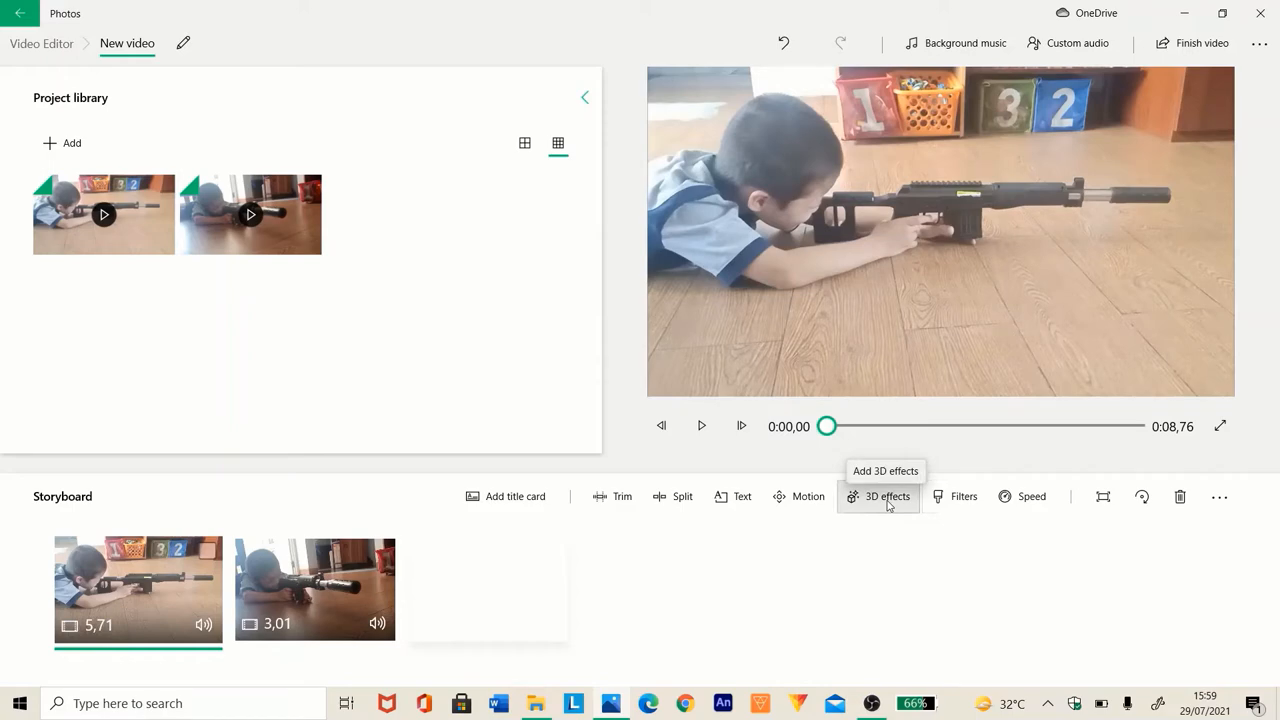
Add a Muzzle flash 3D effect to the first clip beside the gun barrel's tip.
click(886, 496)
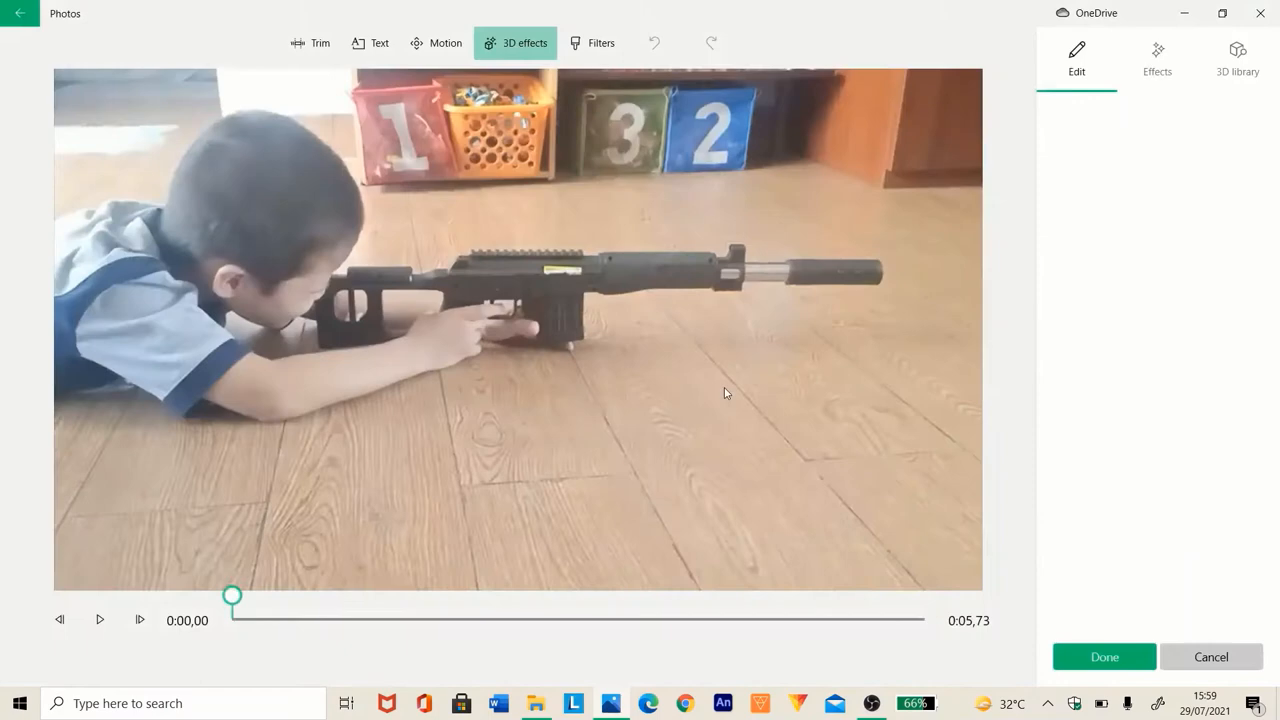
click(1157, 58)
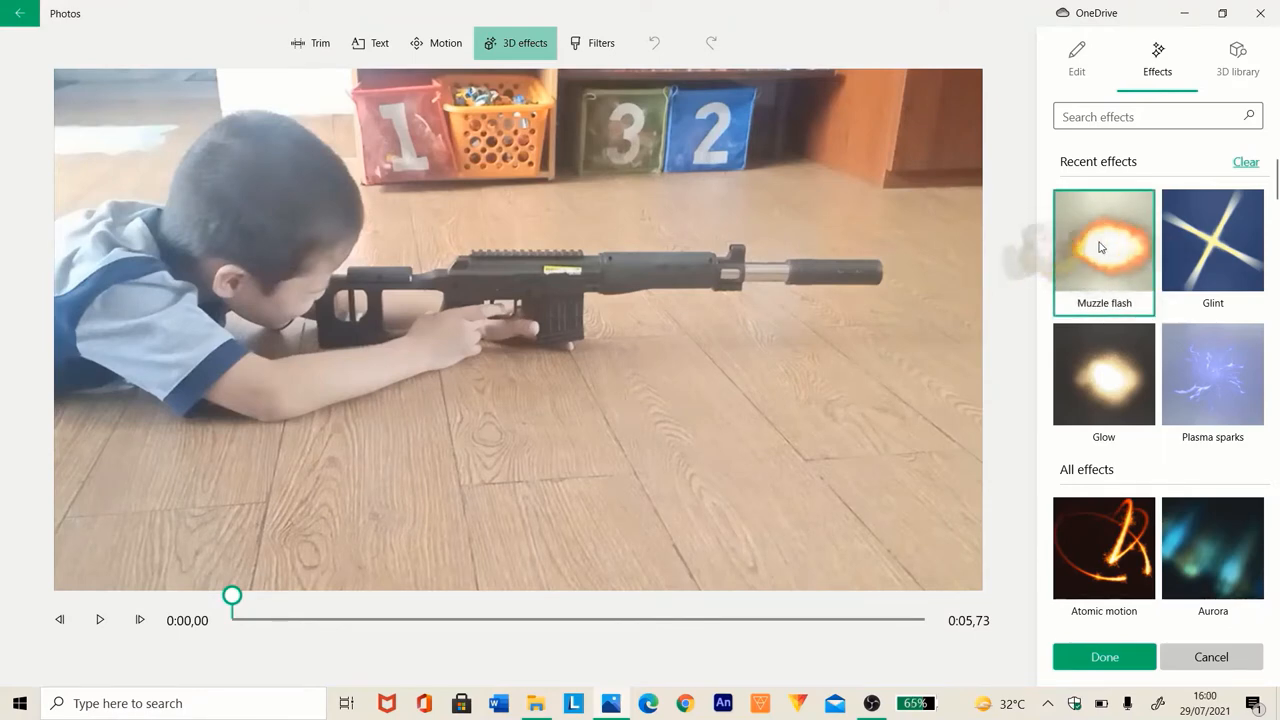
click(1103, 240)
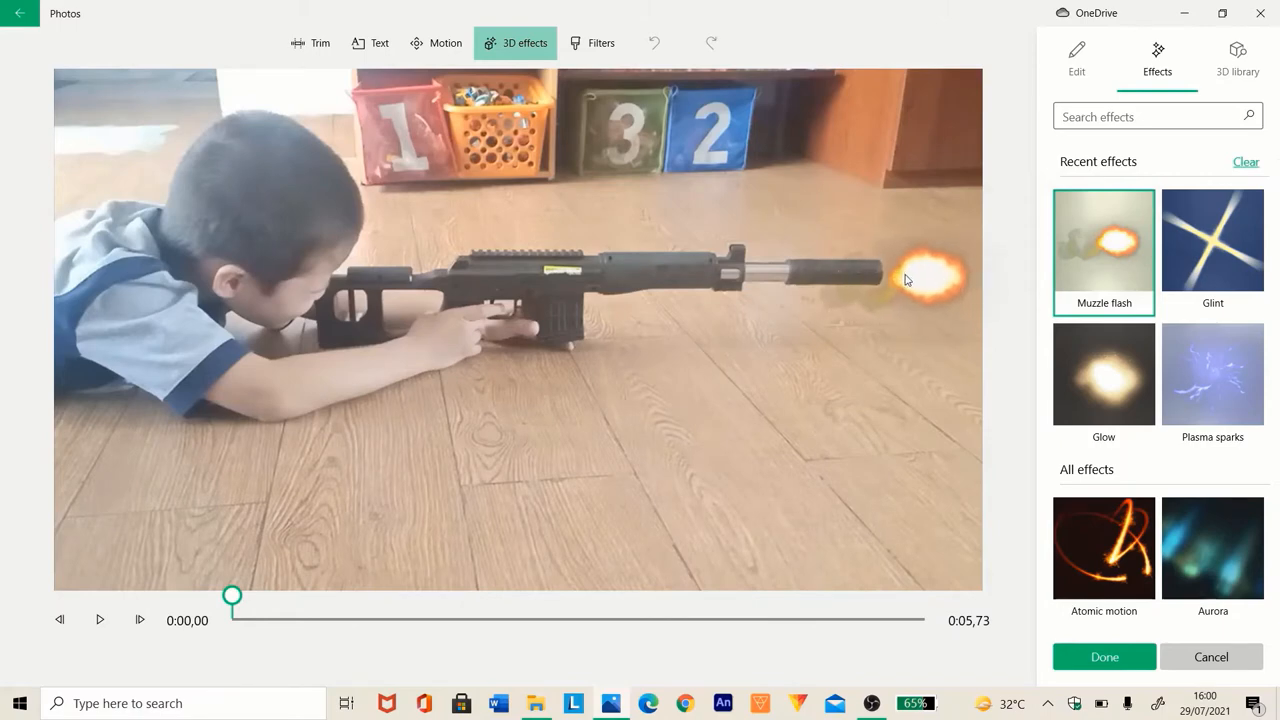
click(1103, 237)
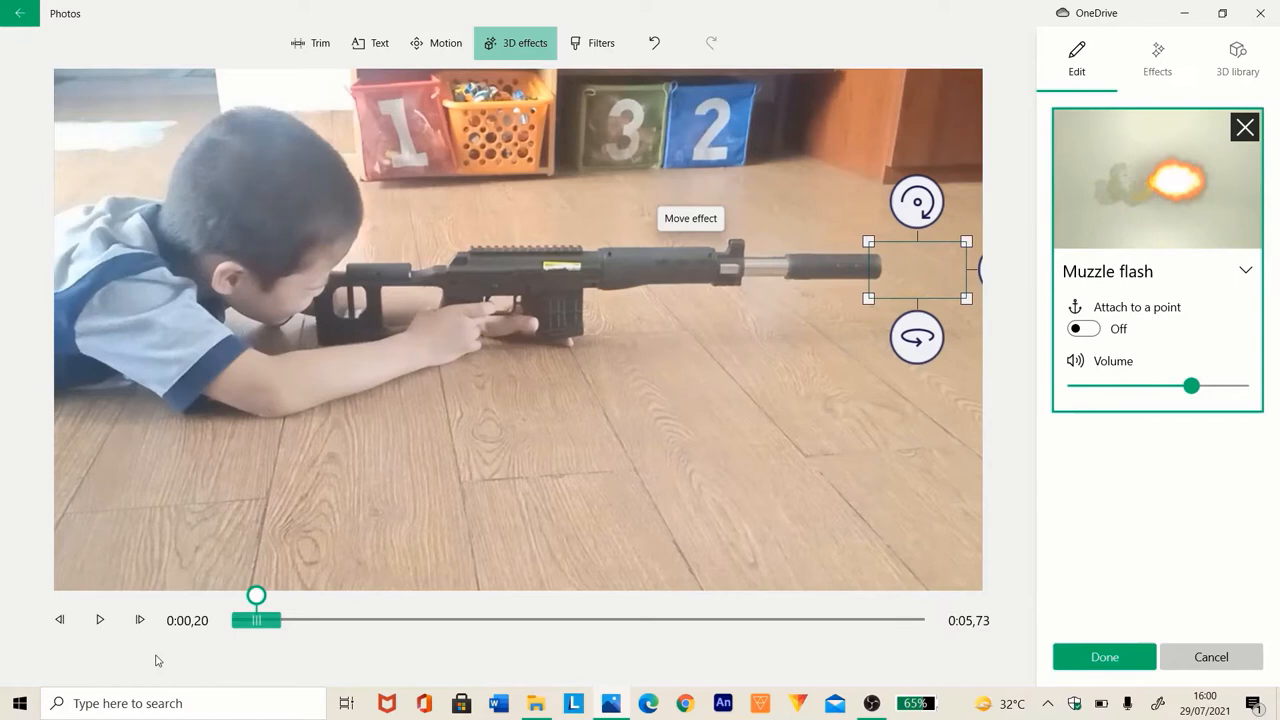
Nudge the preview frame and settle the first Muzzle flash right on the barrel tip.
click(140, 619)
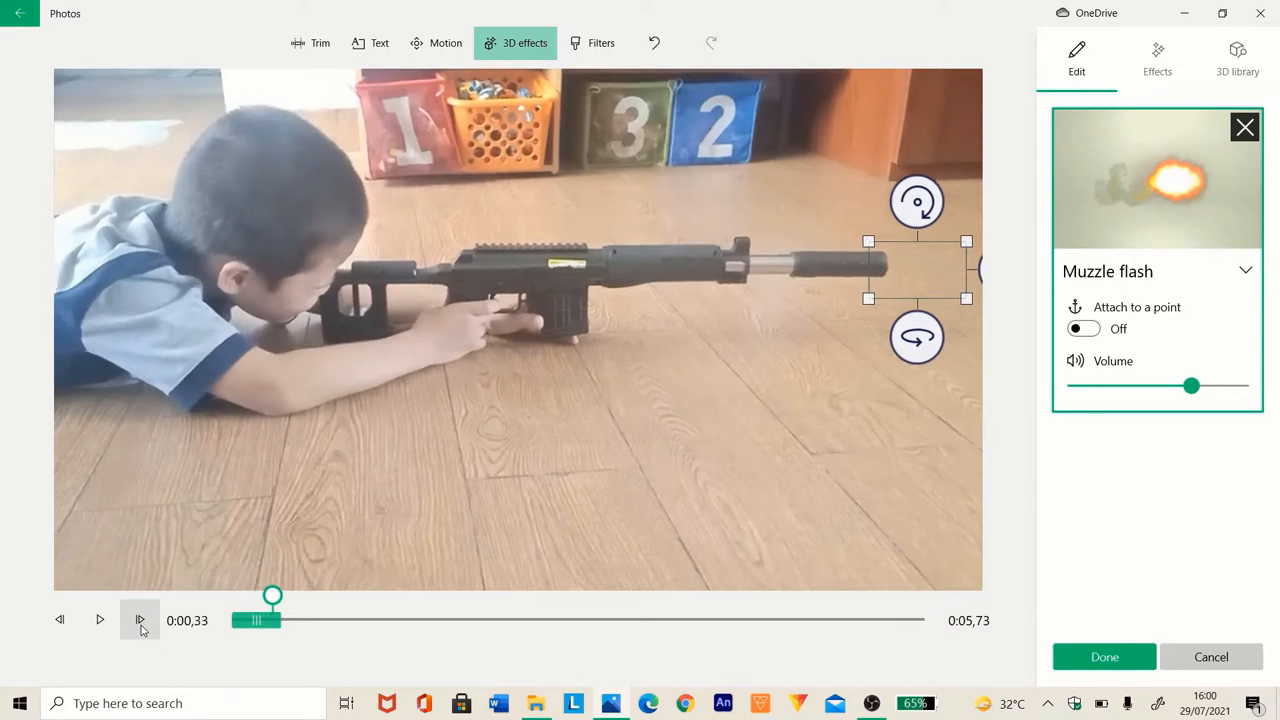
click(59, 620)
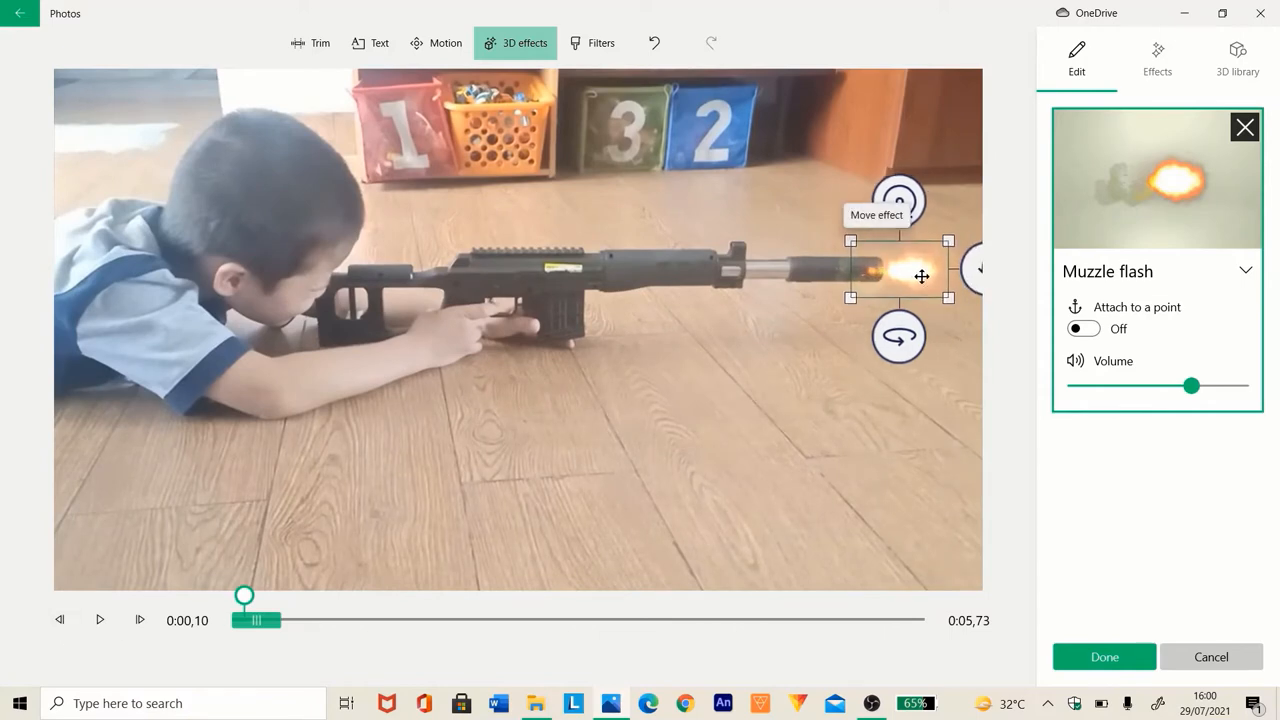
drag(922, 276, 874, 301)
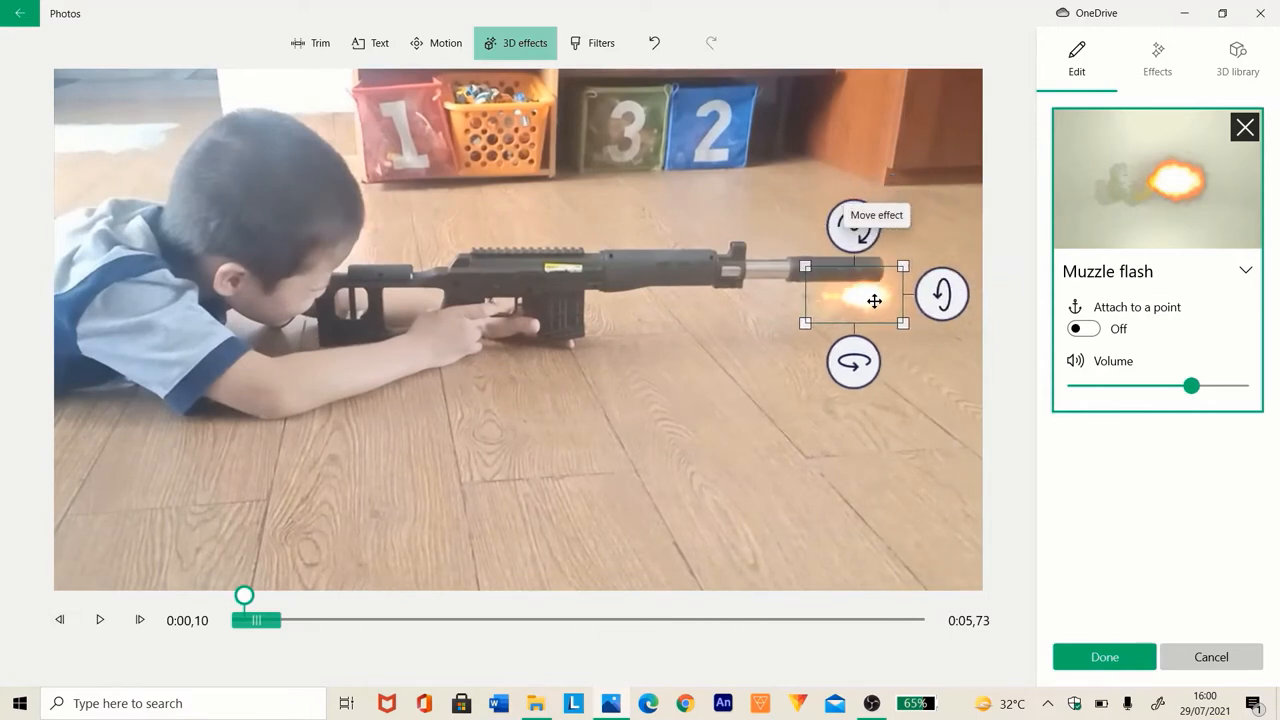
drag(853, 297, 905, 273)
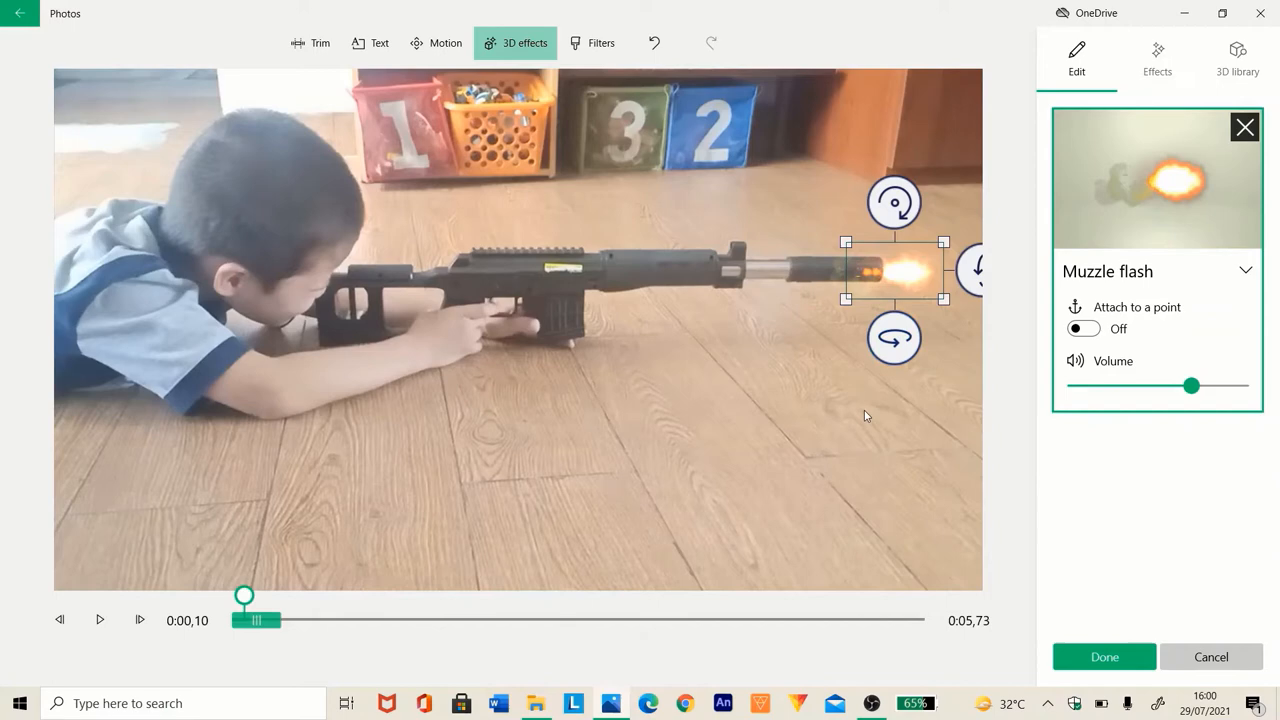
mouse_move(866, 466)
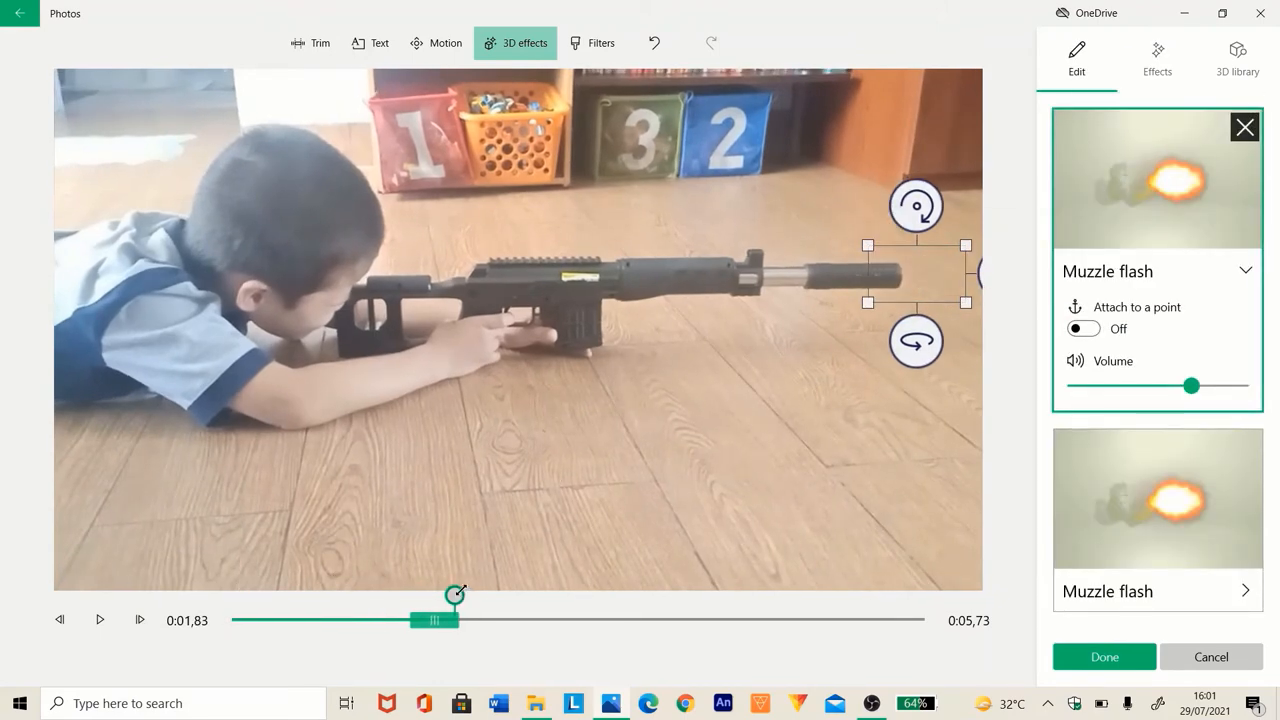
Jump to the second flash's moment and position it at the barrel tip.
drag(455, 600, 389, 600)
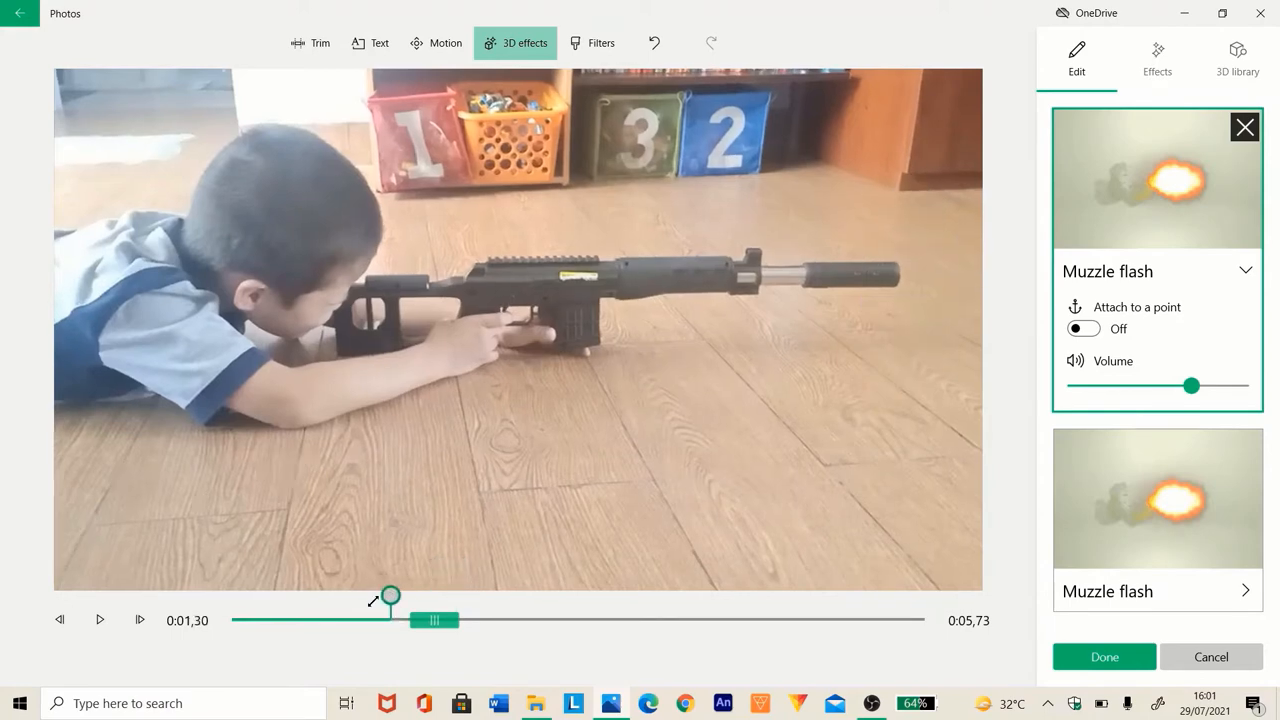
drag(389, 597, 812, 597)
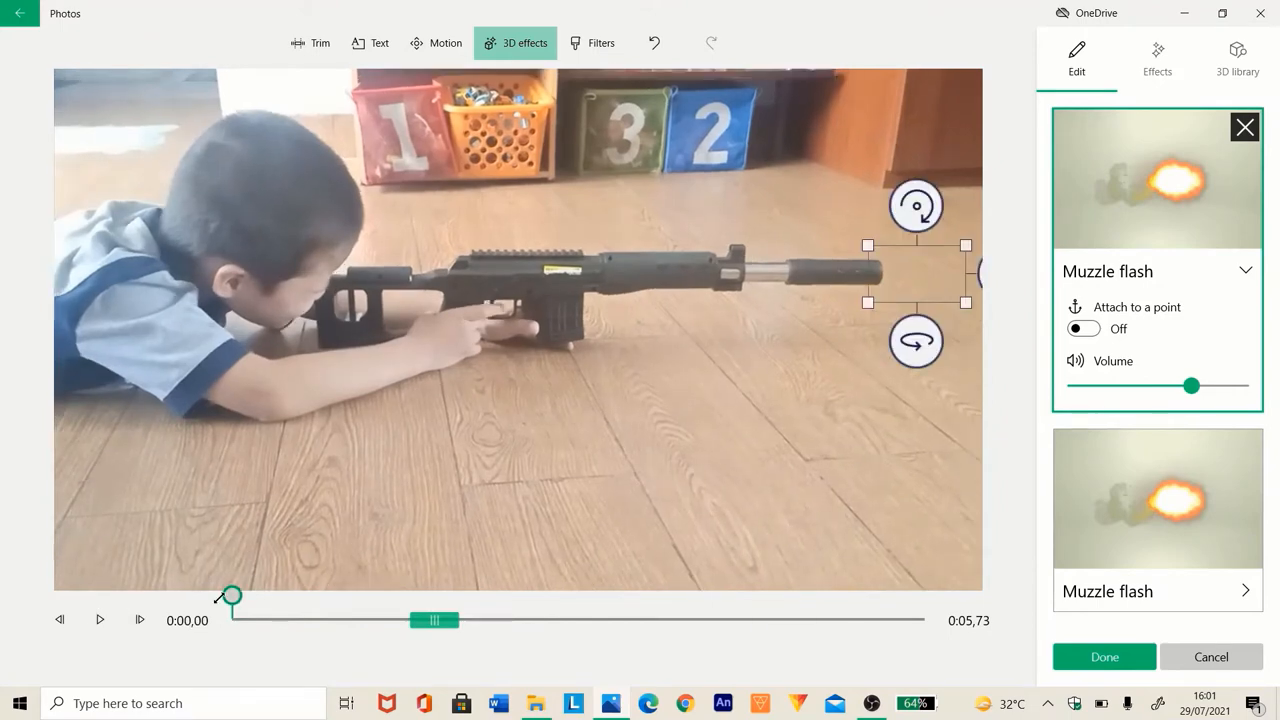
Keep the first clip's flashes and start 3D effects on the second clip.
click(99, 620)
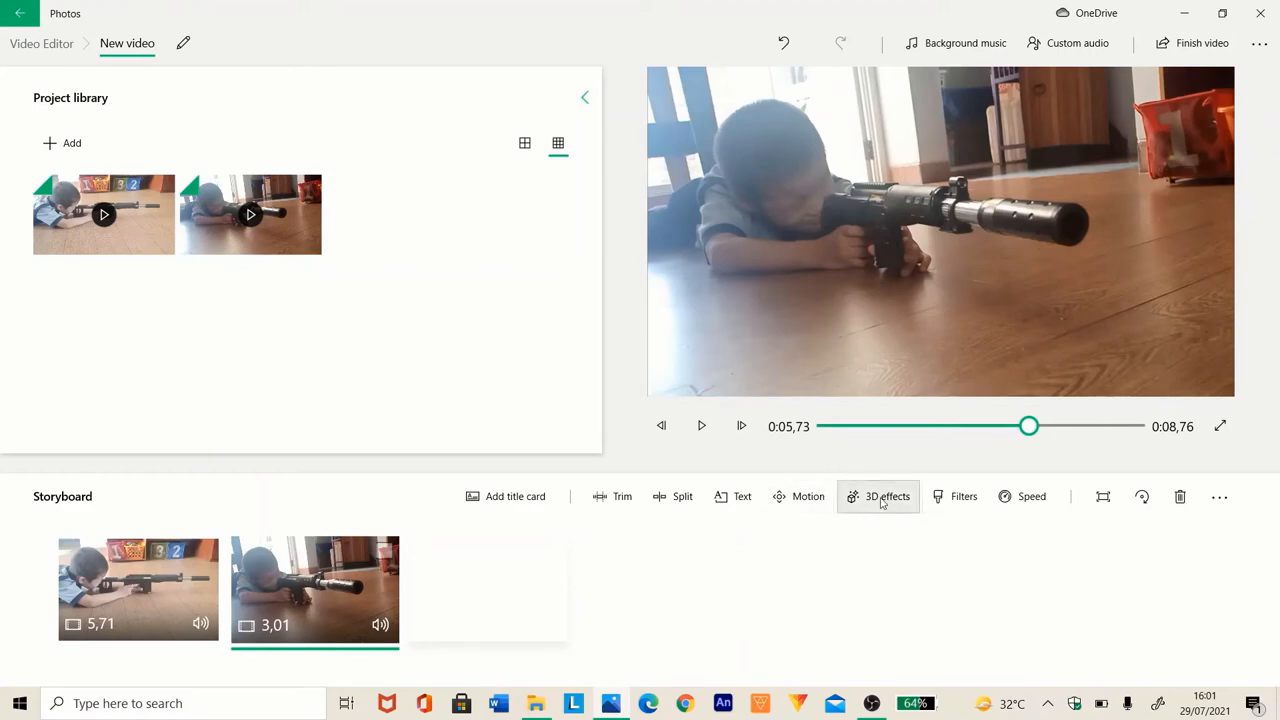
click(877, 496)
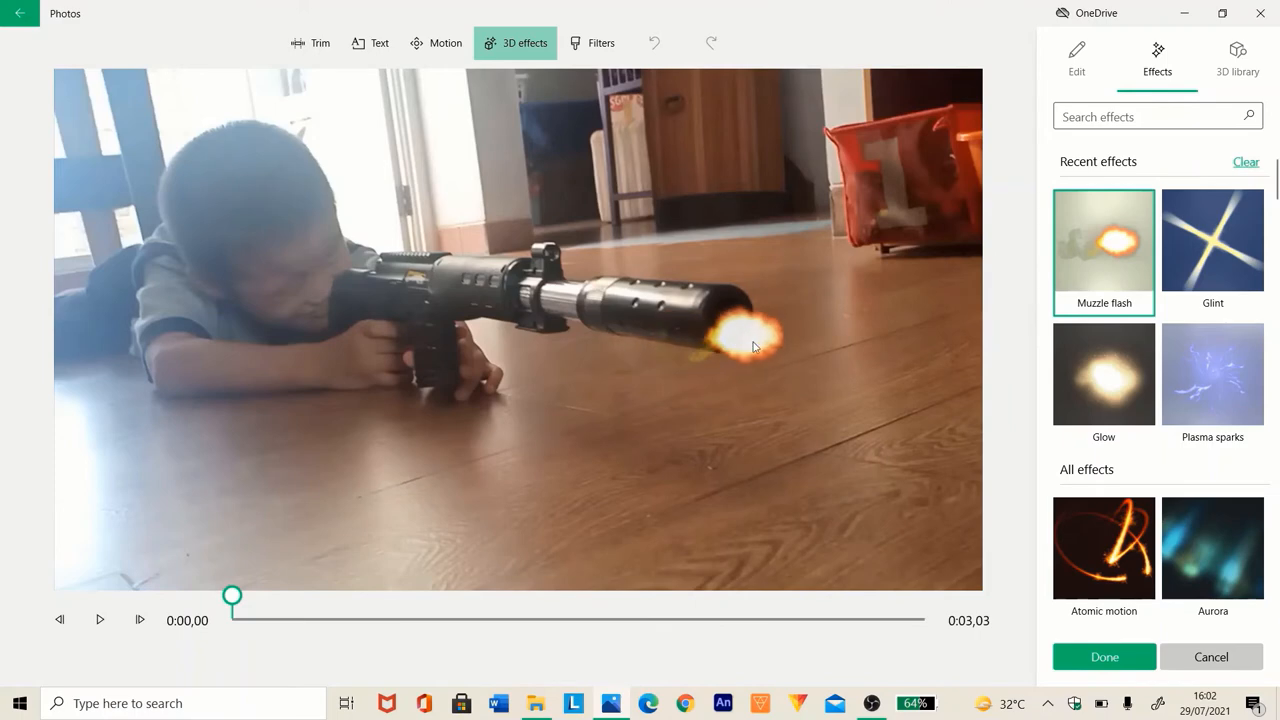
Add a Muzzle flash from Recent effects to the second clip and check it frame by frame.
click(1103, 240)
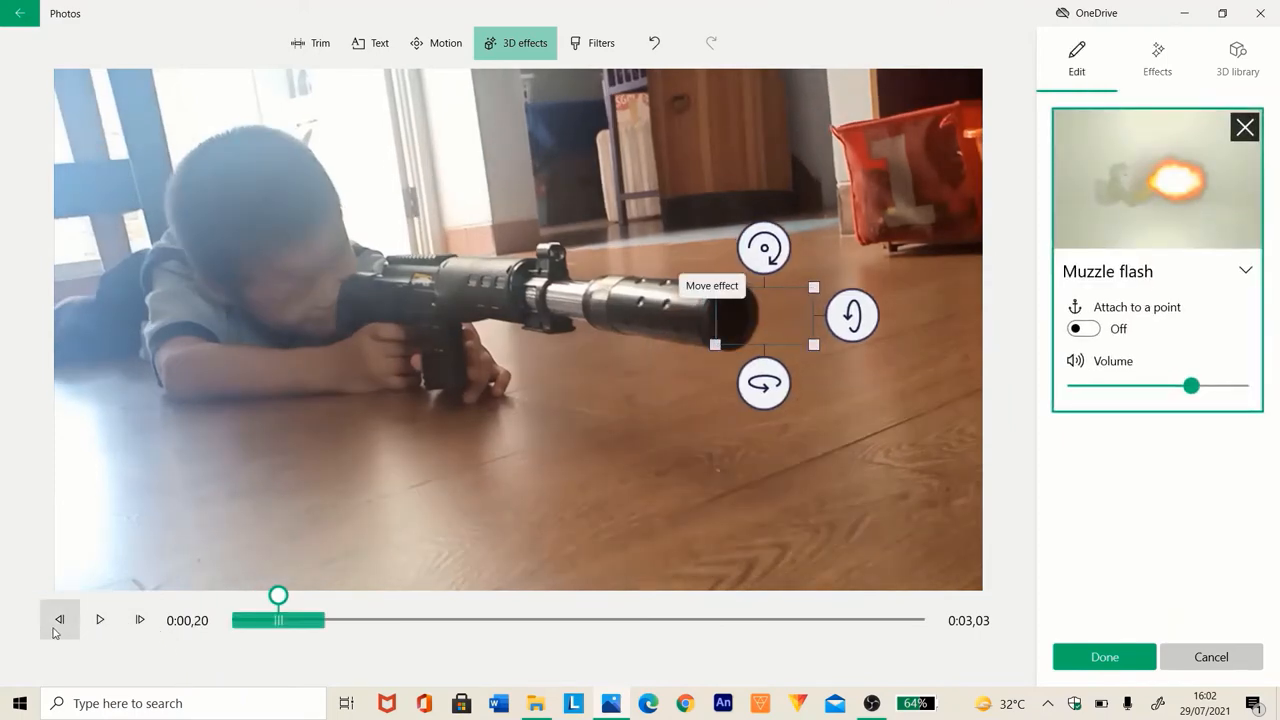
click(58, 619)
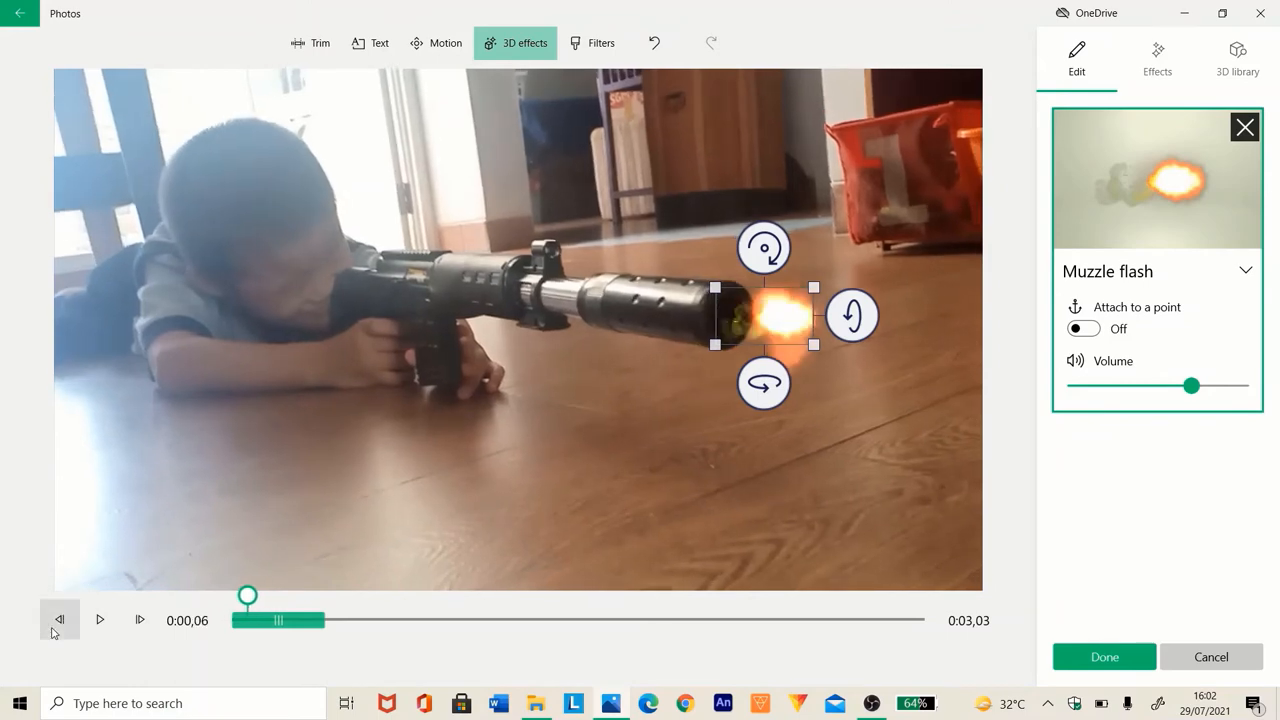
click(139, 619)
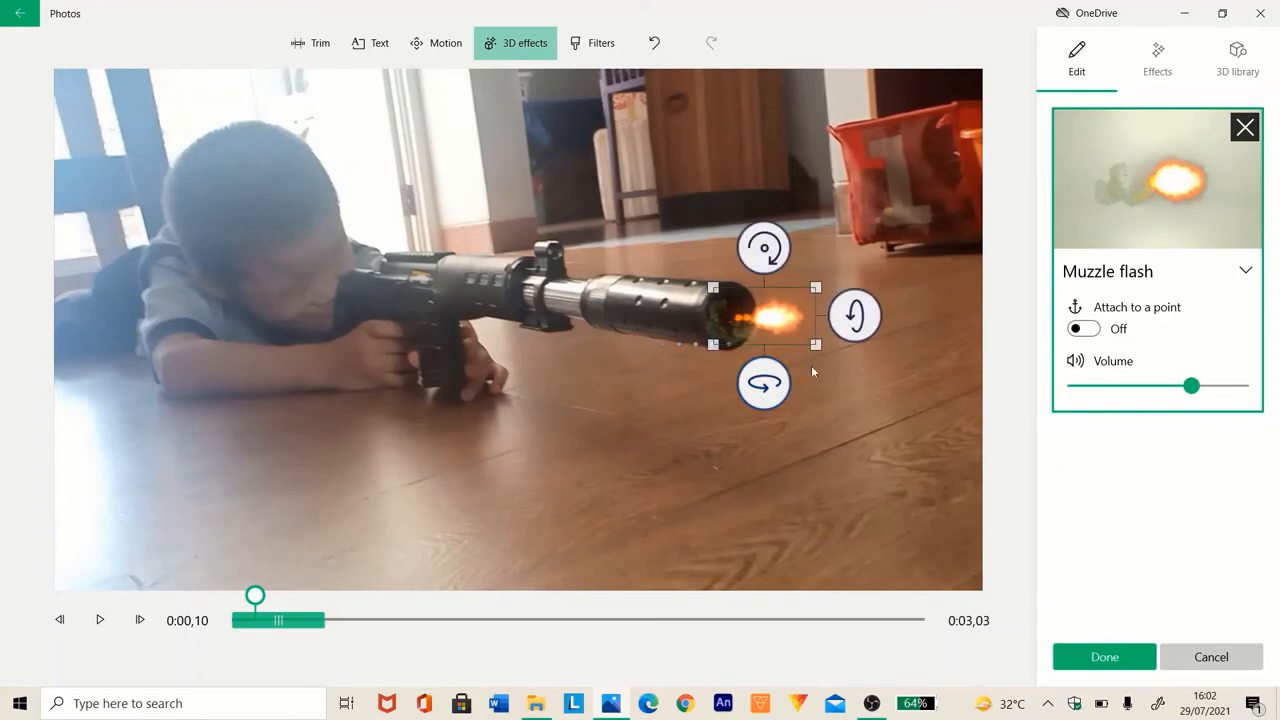
Stretch and tilt the flash to the gun's angle and move it onto the barrel tip.
drag(765, 318, 810, 335)
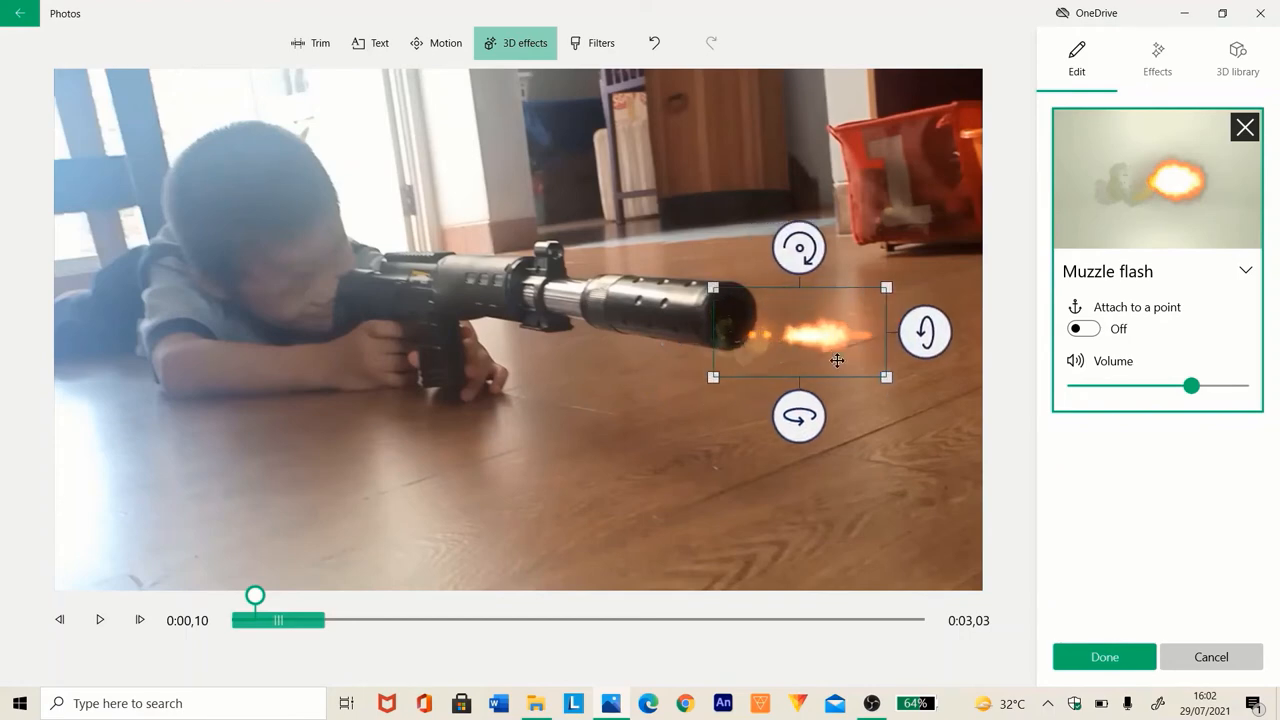
drag(837, 360, 835, 321)
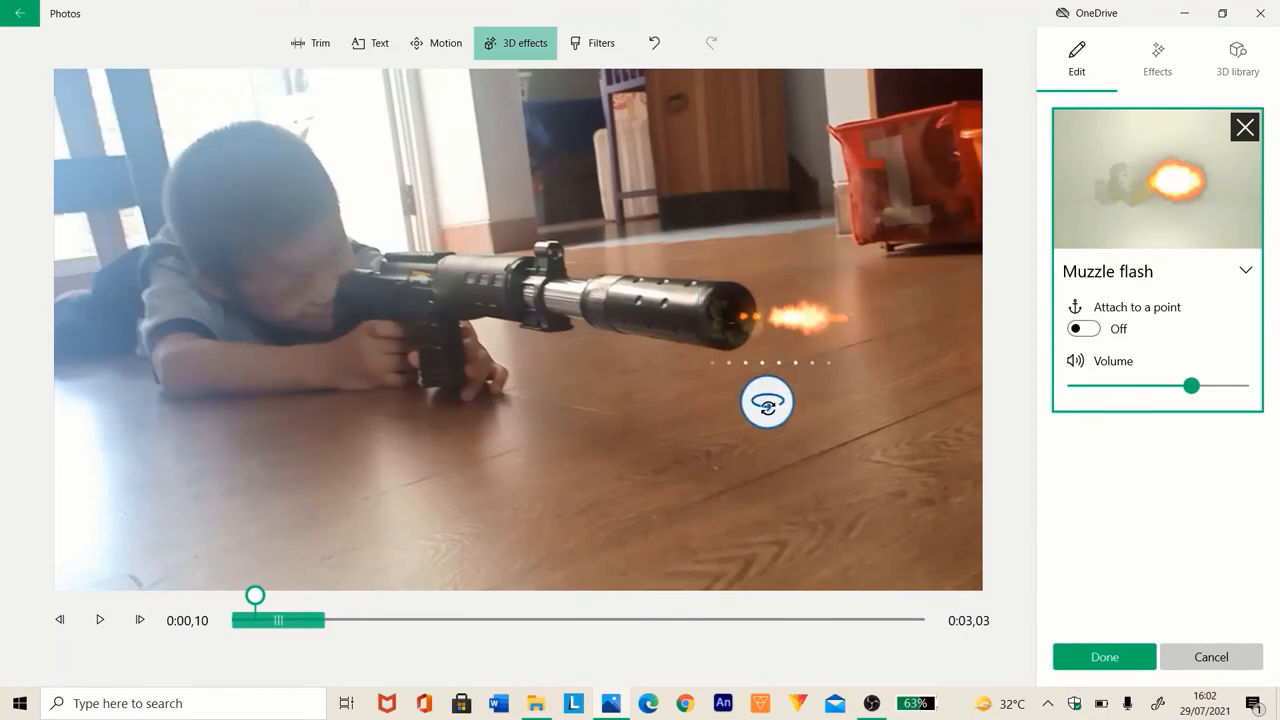
click(767, 320)
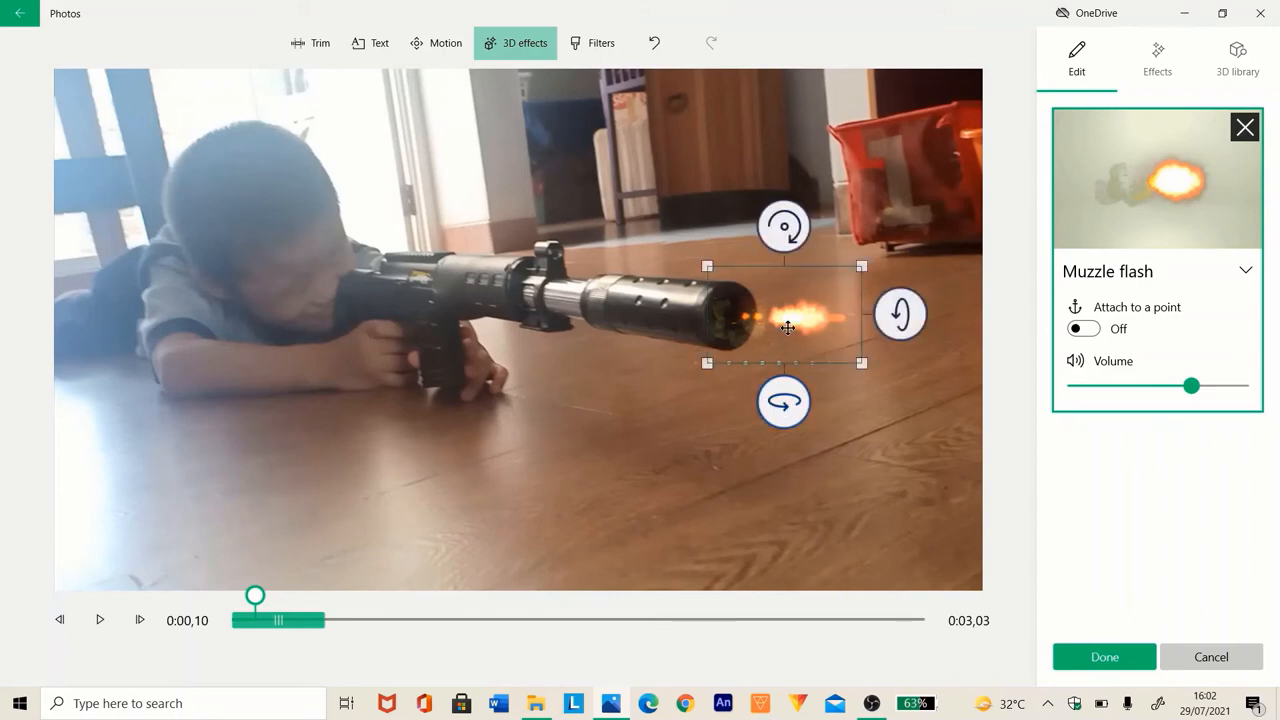
drag(788, 328, 750, 318)
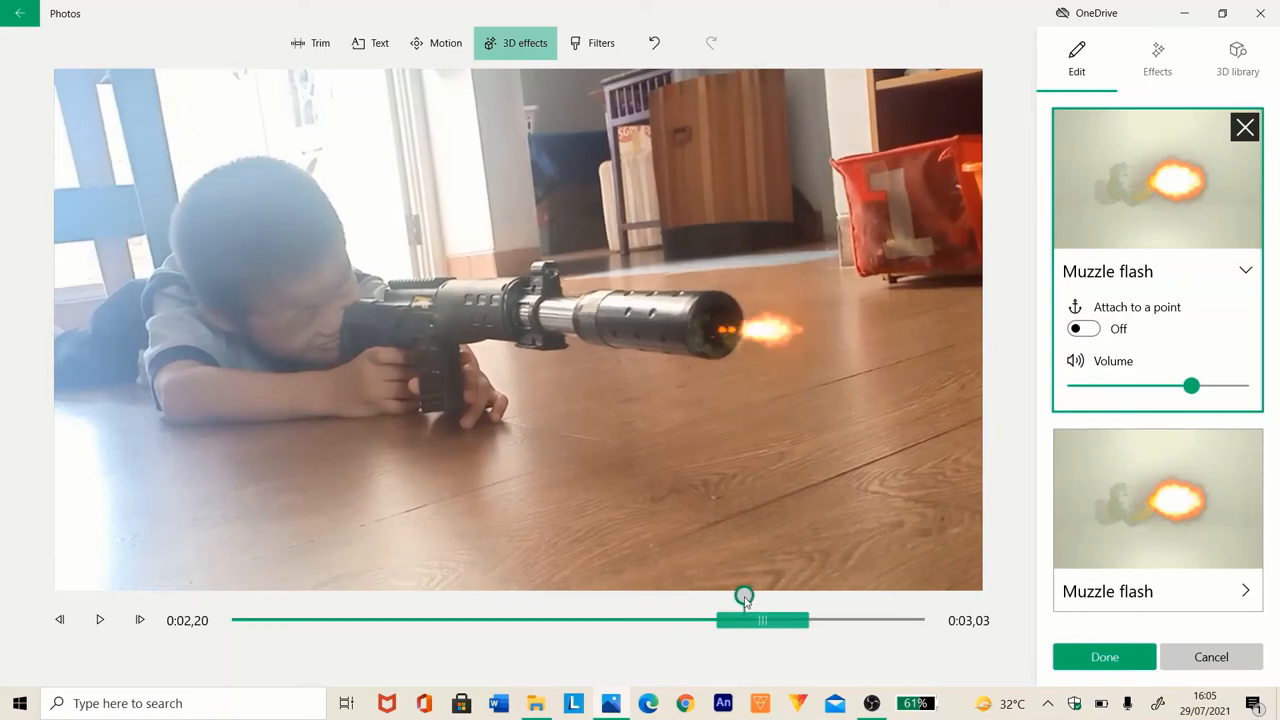
Play the second clip from 0:00 to check the flashes, then keep them with Done.
drag(743, 596, 232, 599)
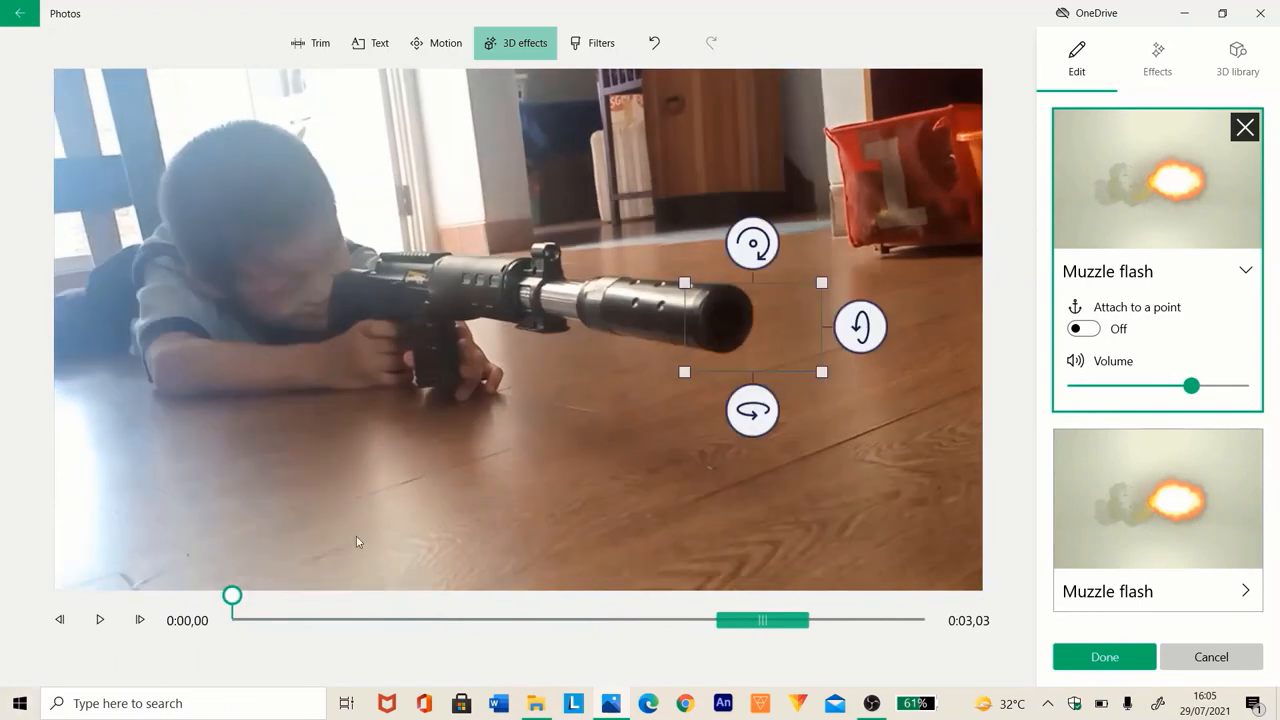
mouse_move(432, 623)
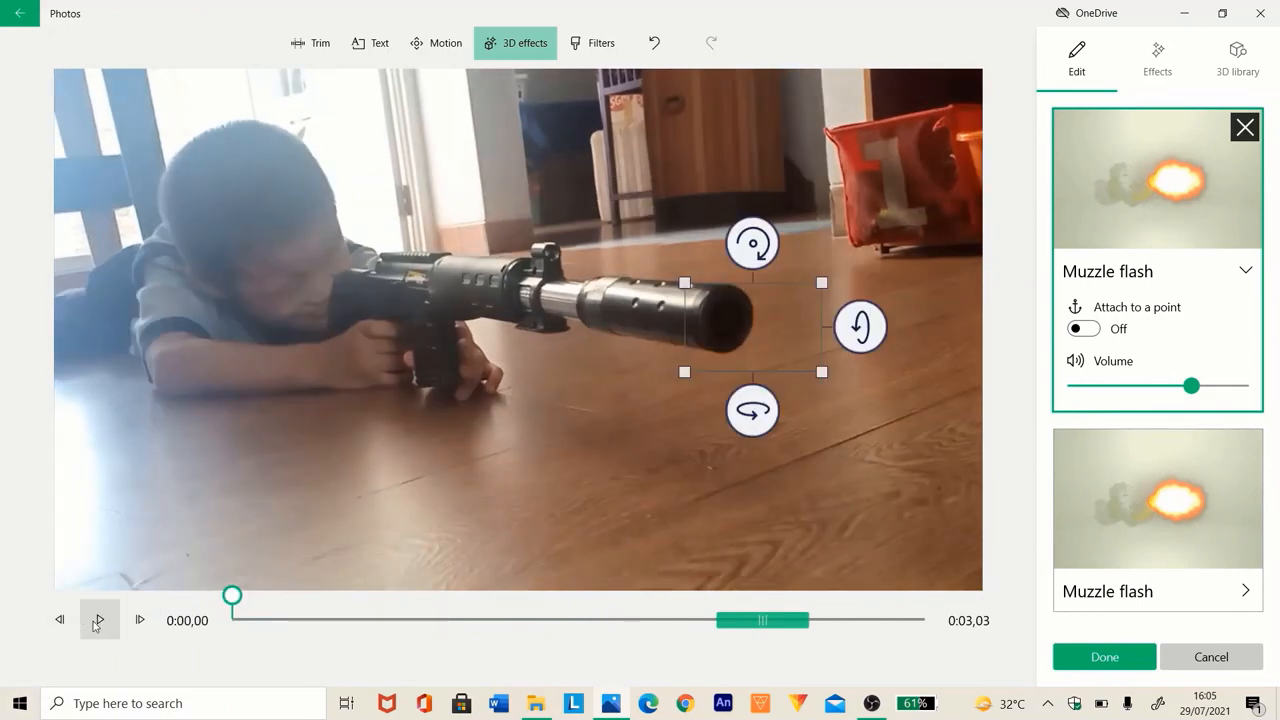
click(98, 620)
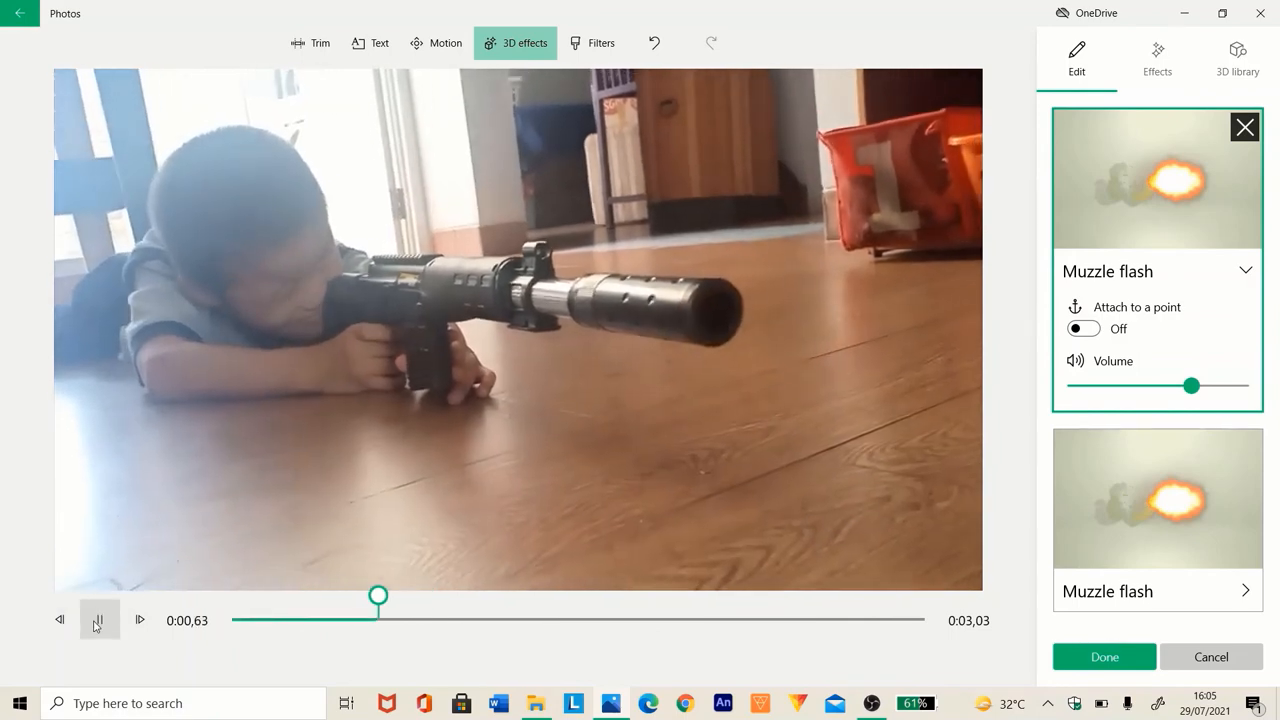
click(98, 619)
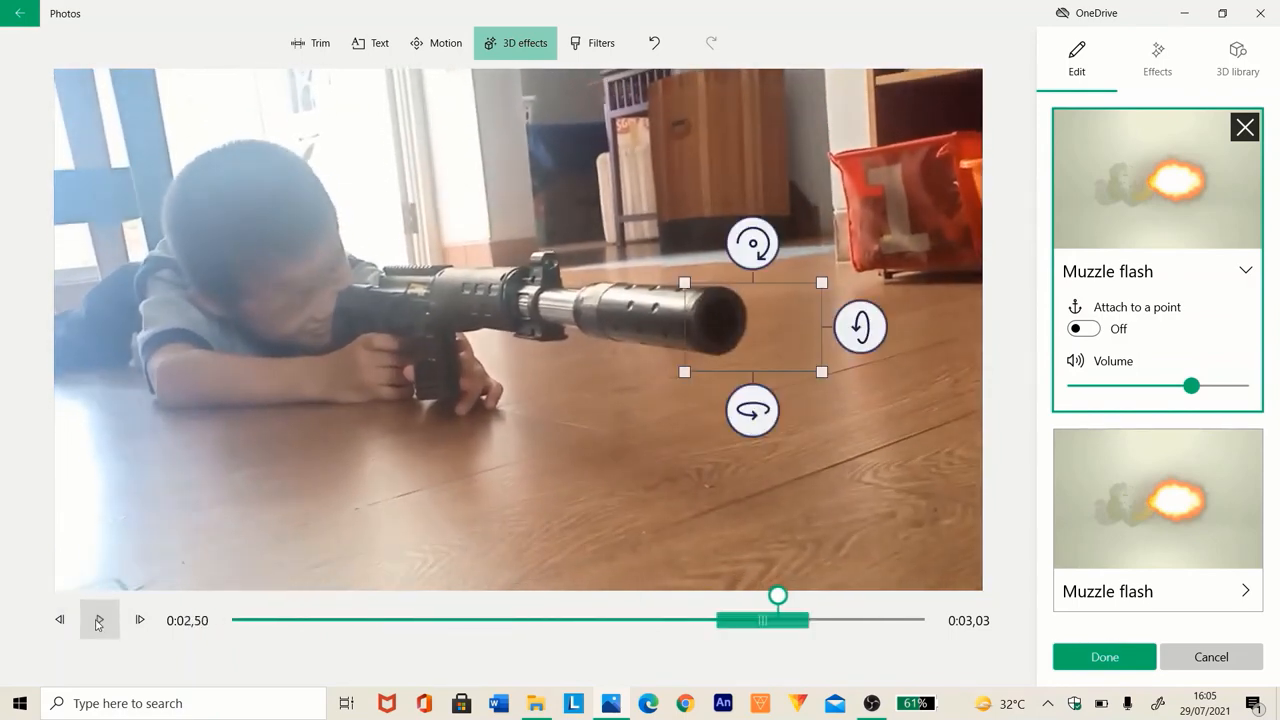
mouse_move(1104, 657)
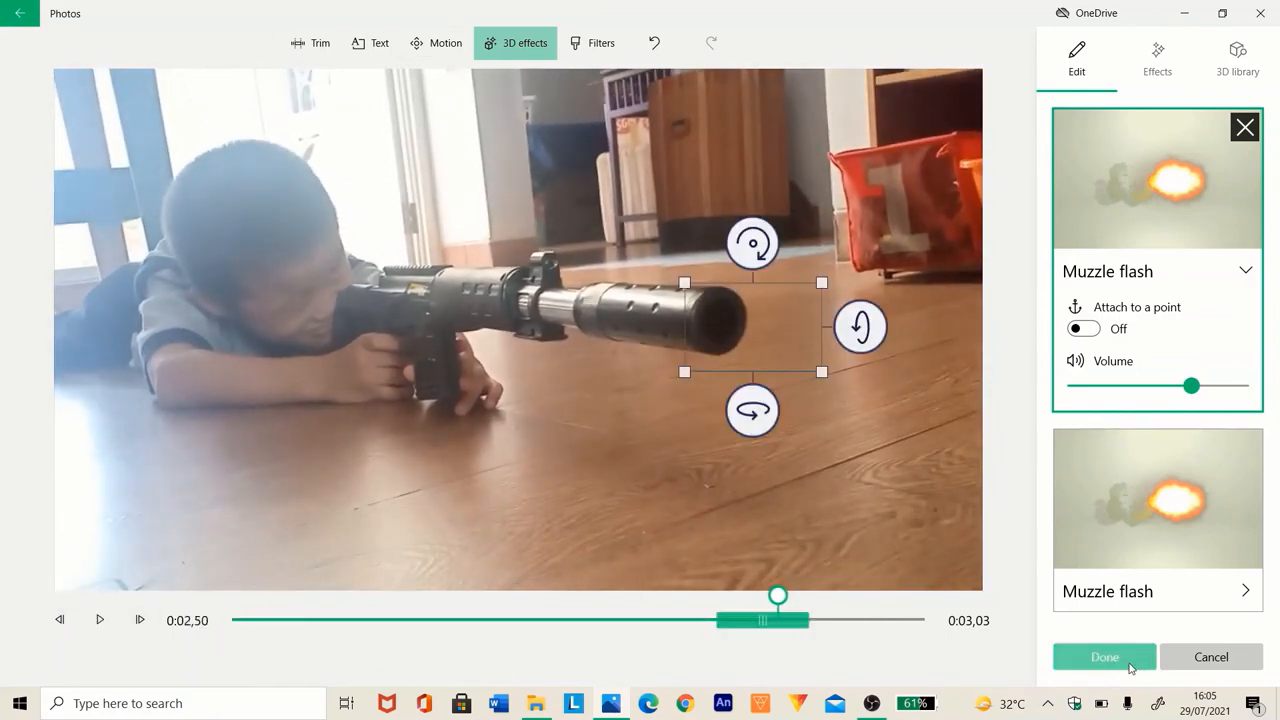
click(1104, 657)
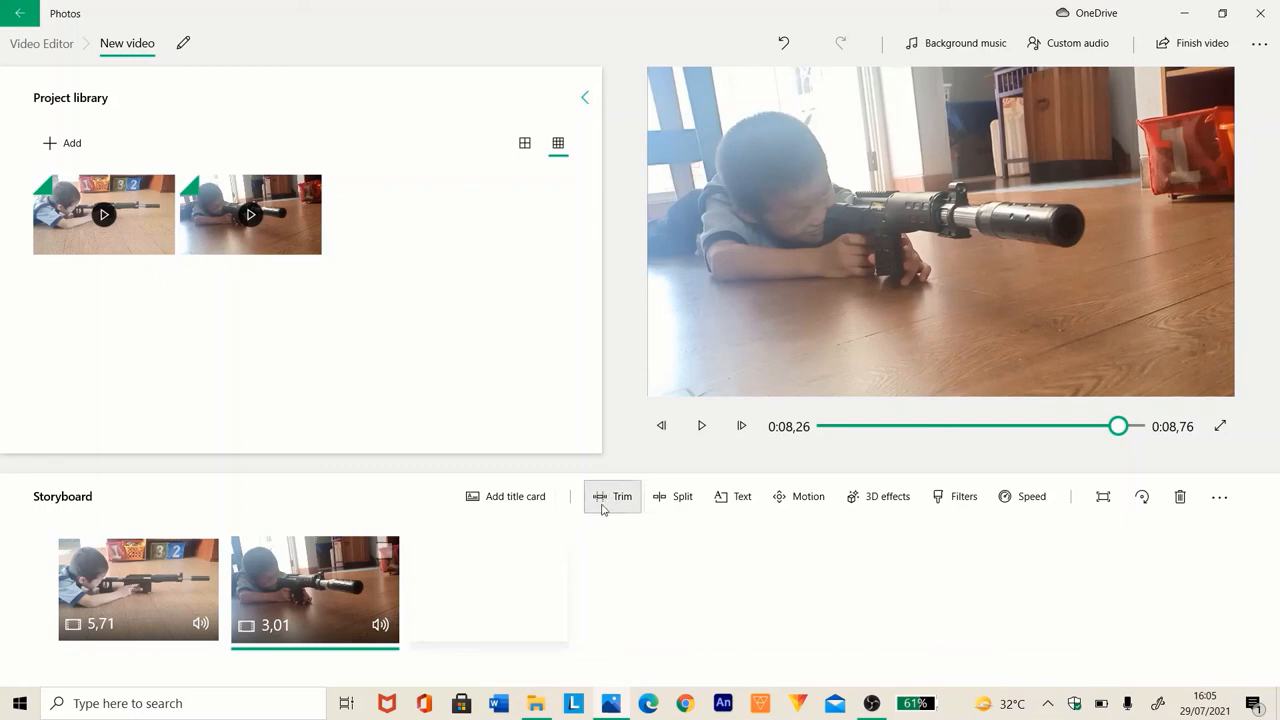
mouse_move(765, 550)
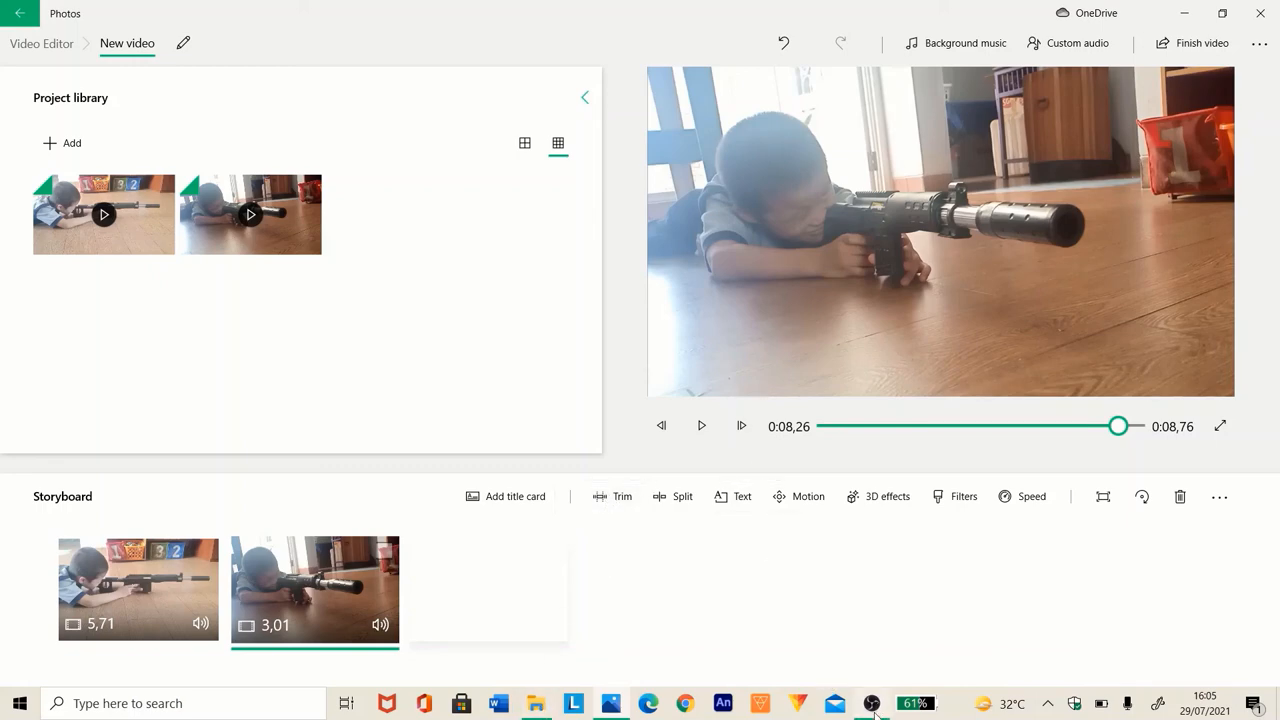
mouse_move(872, 703)
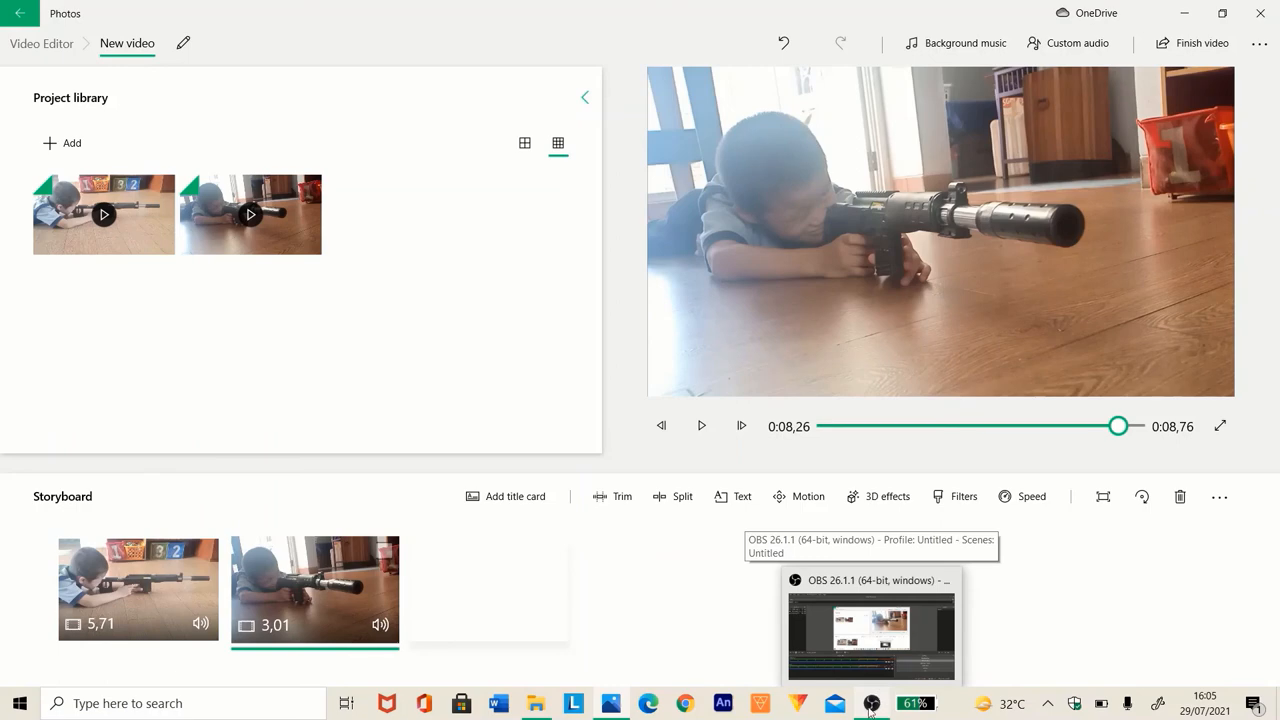